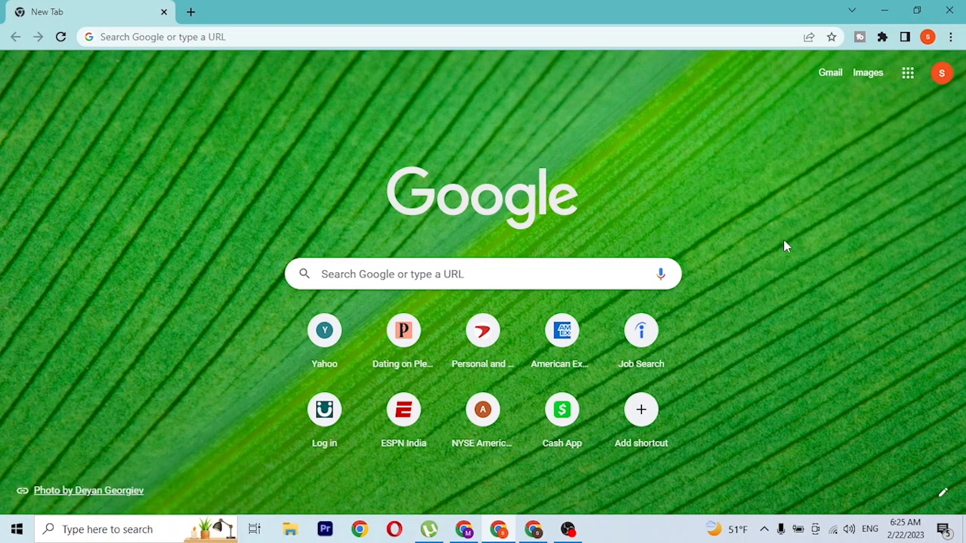
# Step: Go to primevideo.com, then start a 'prime video login' search in a new tab
pyautogui.click(247, 37)
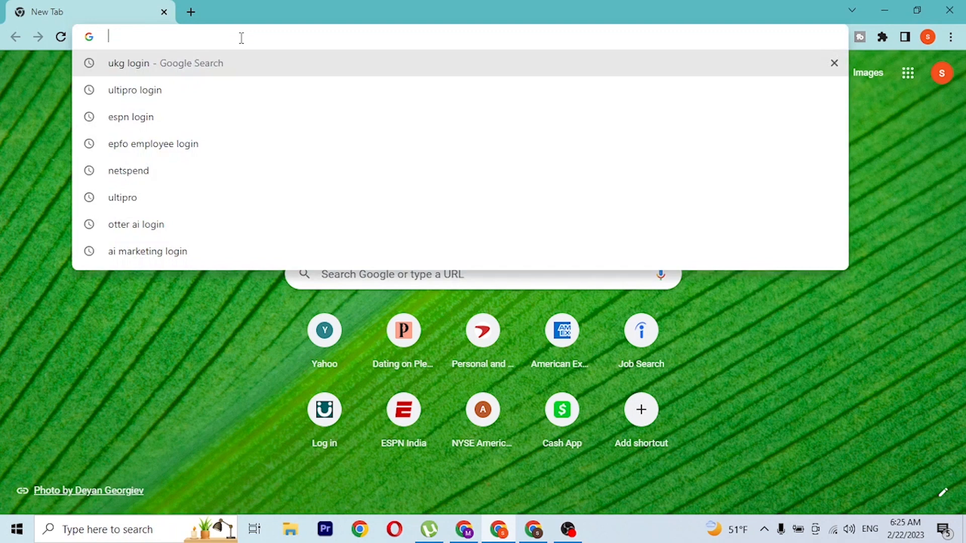
pyautogui.write('pr')
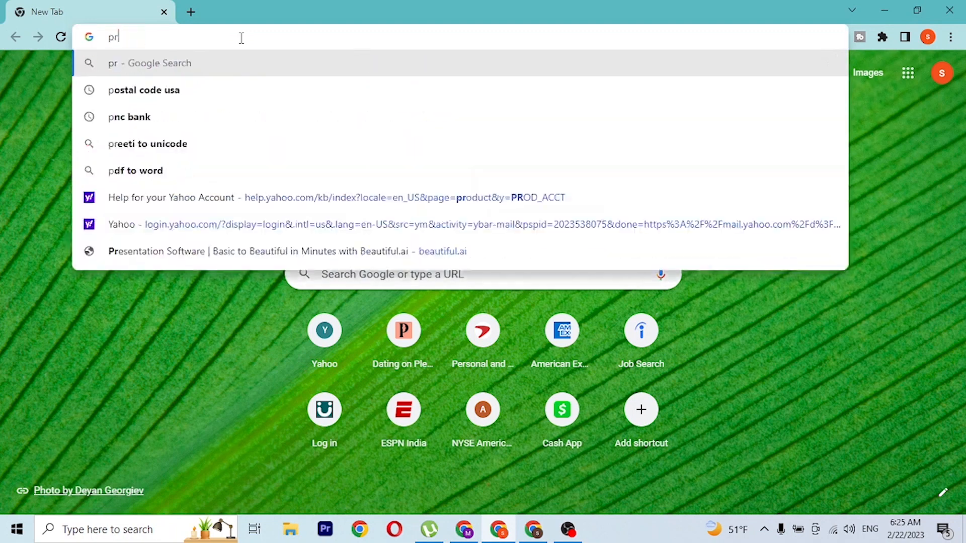
pyautogui.write('imevide')
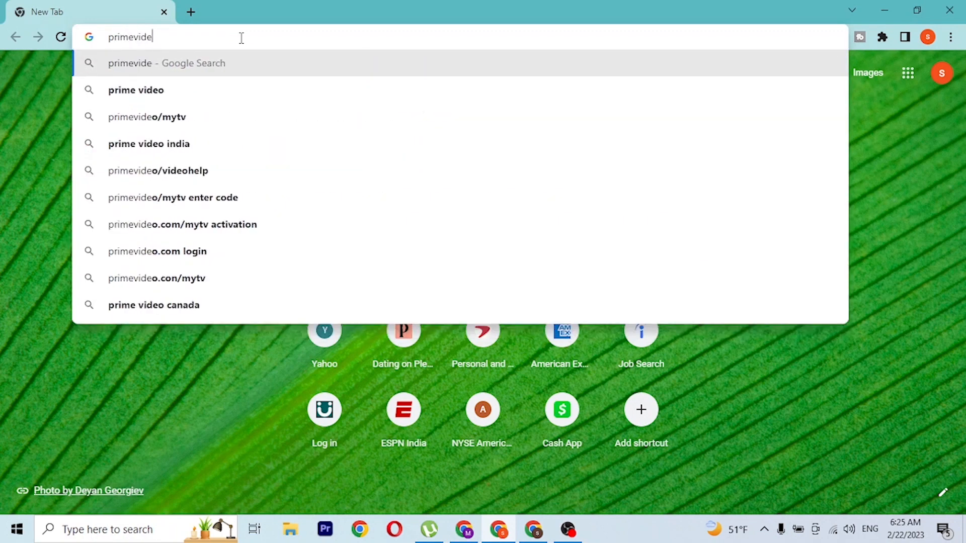
pyautogui.write('o.com')
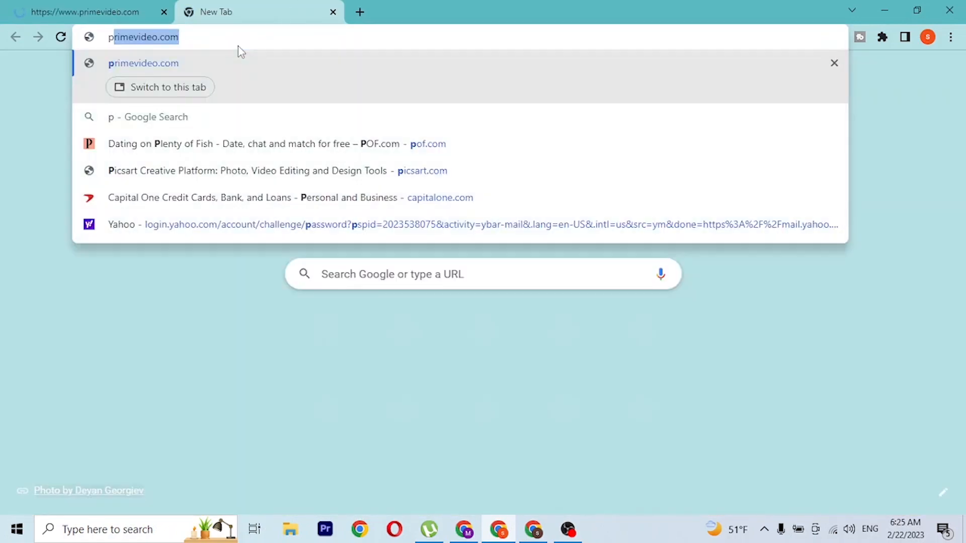
pyautogui.write('prime')
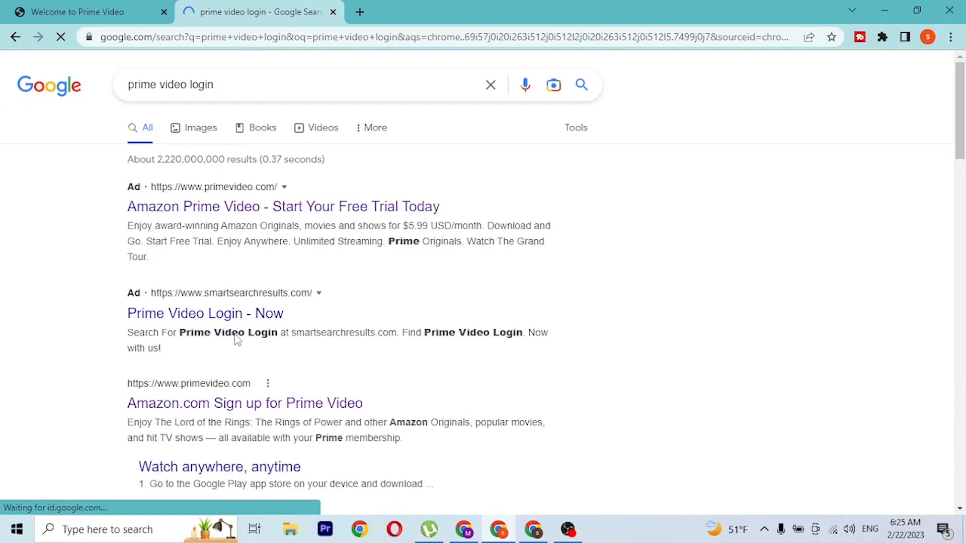
# Step: Scroll the search results and open the 'Amazon.com Sign up for Prime Video' result
pyautogui.scroll(-3)
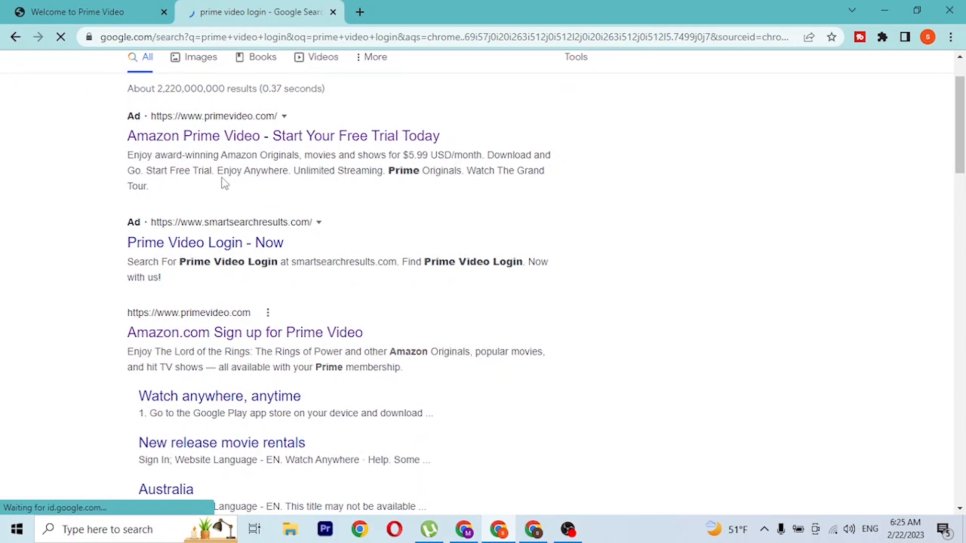
pyautogui.scroll(-3)
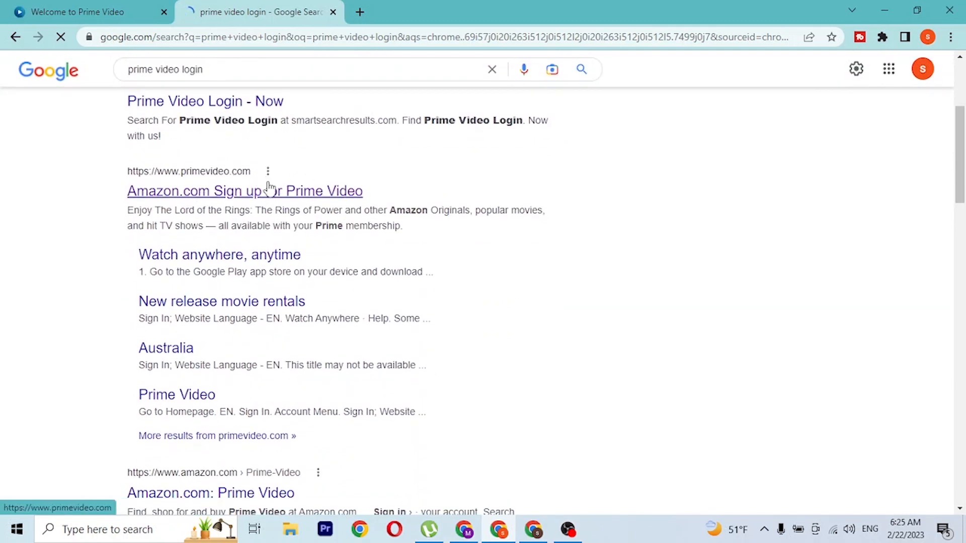
pyautogui.click(244, 191)
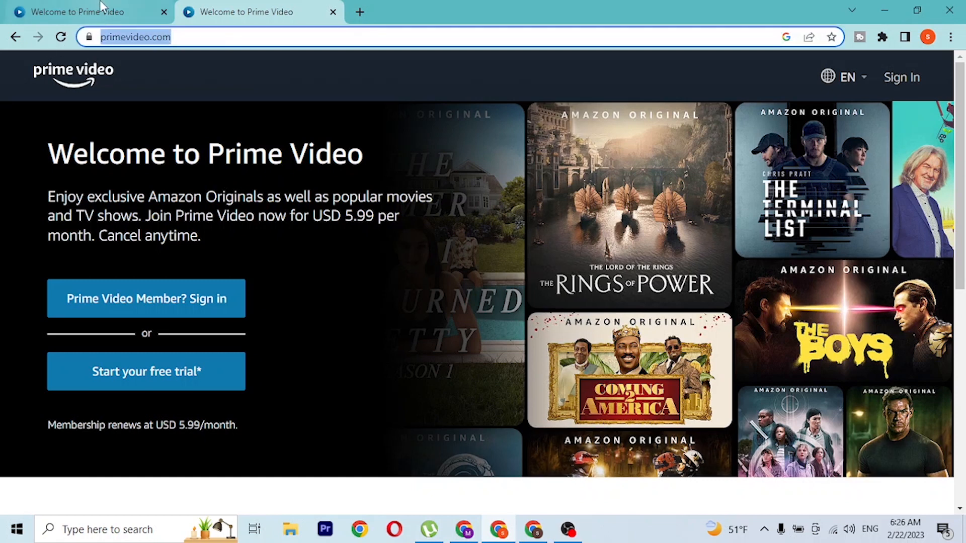
pyautogui.moveTo(15, 36)
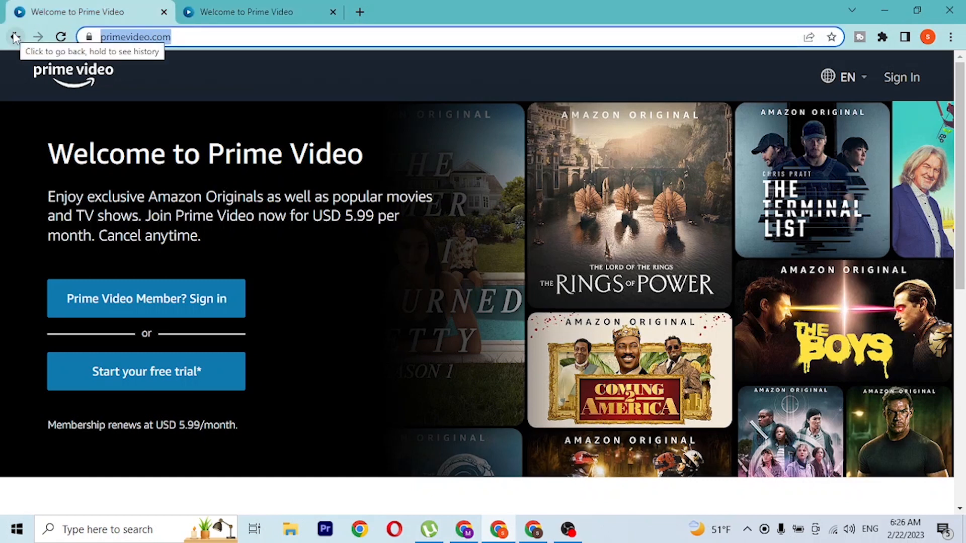
pyautogui.moveTo(300, 6)
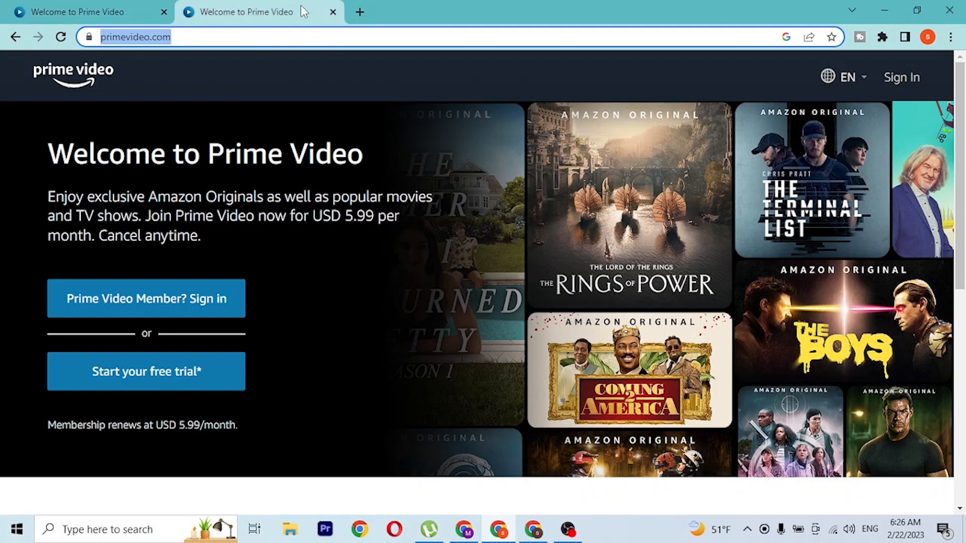
pyautogui.moveTo(411, 250)
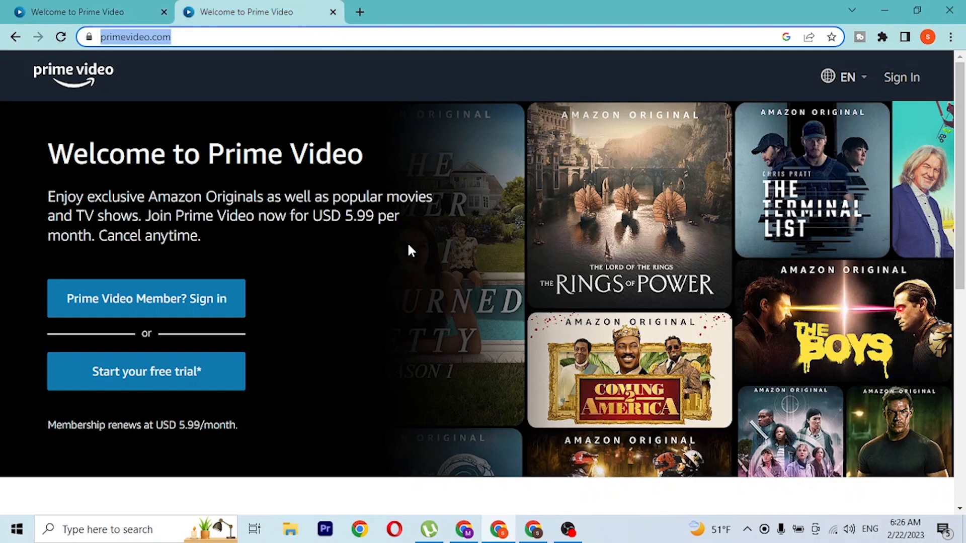
pyautogui.moveTo(376, 257)
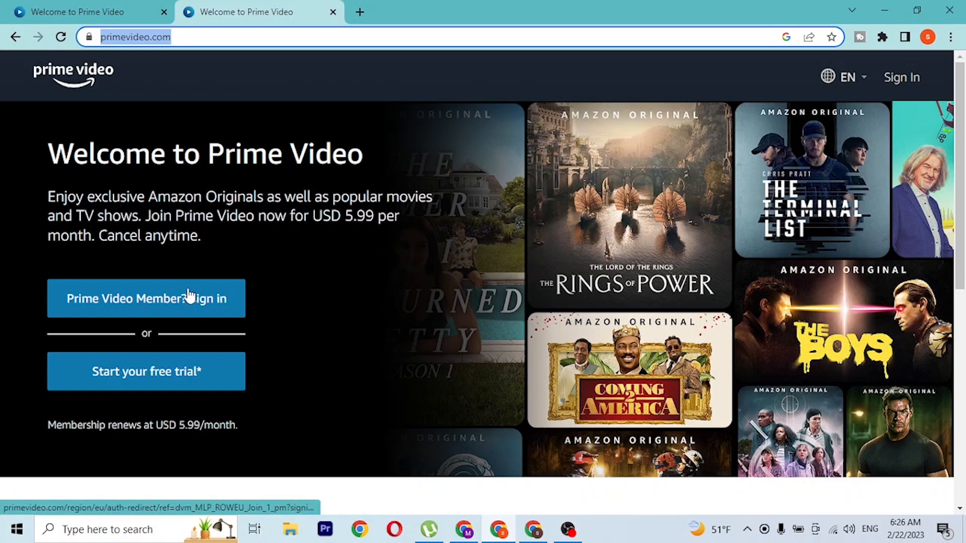
pyautogui.moveTo(919, 97)
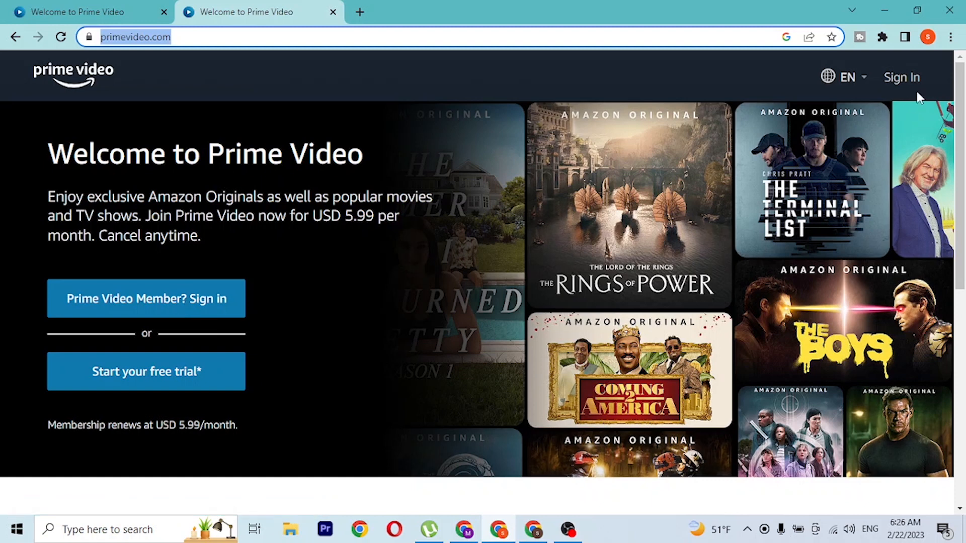
pyautogui.moveTo(939, 88)
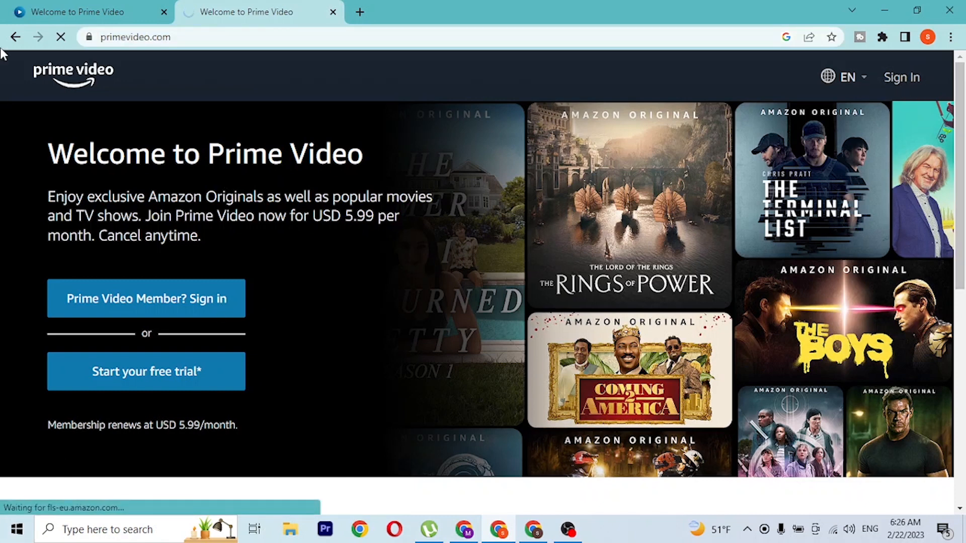
# Step: Open the member sign-in form, pick the saved 'shresudenshr…' email, and enter the password
pyautogui.click(146, 299)
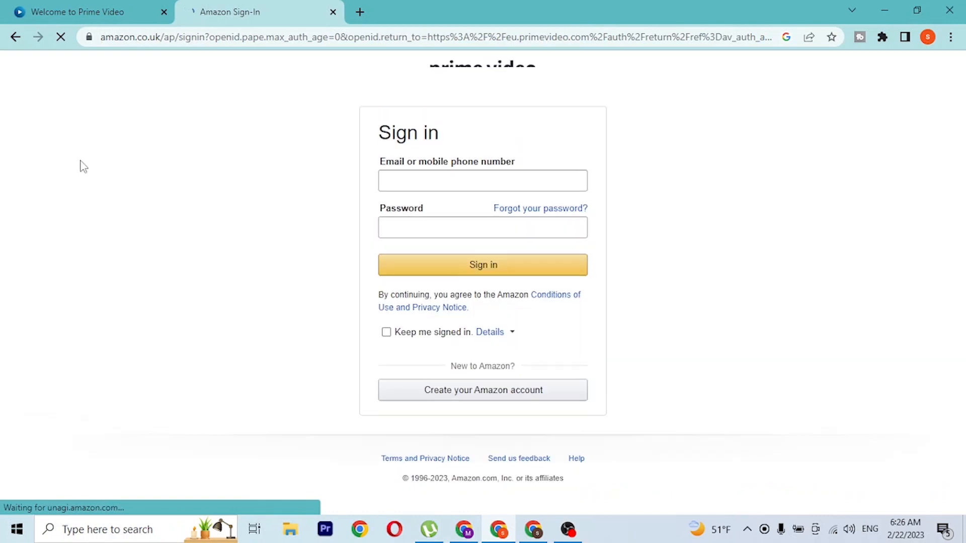
pyautogui.click(482, 180)
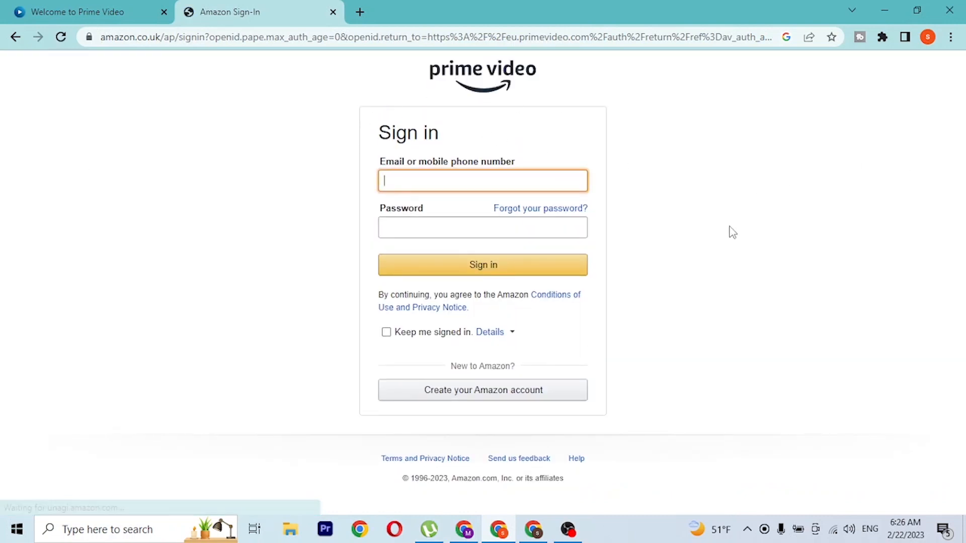
pyautogui.click(483, 180)
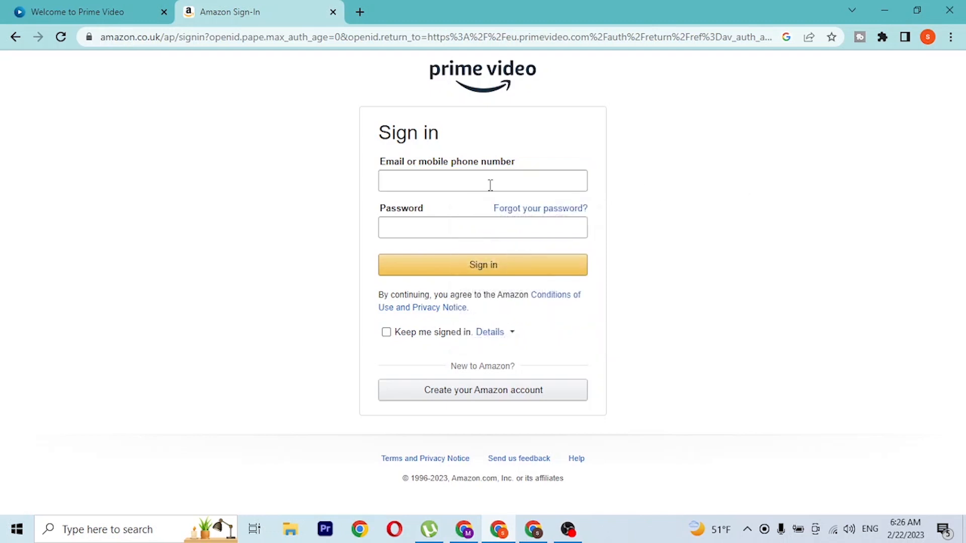
pyautogui.write('shre')
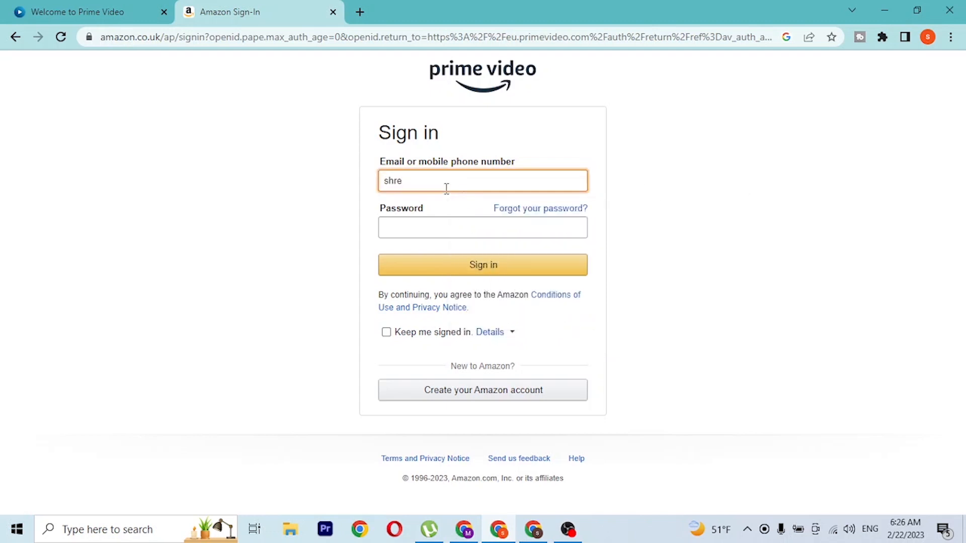
pyautogui.write('sudenshr')
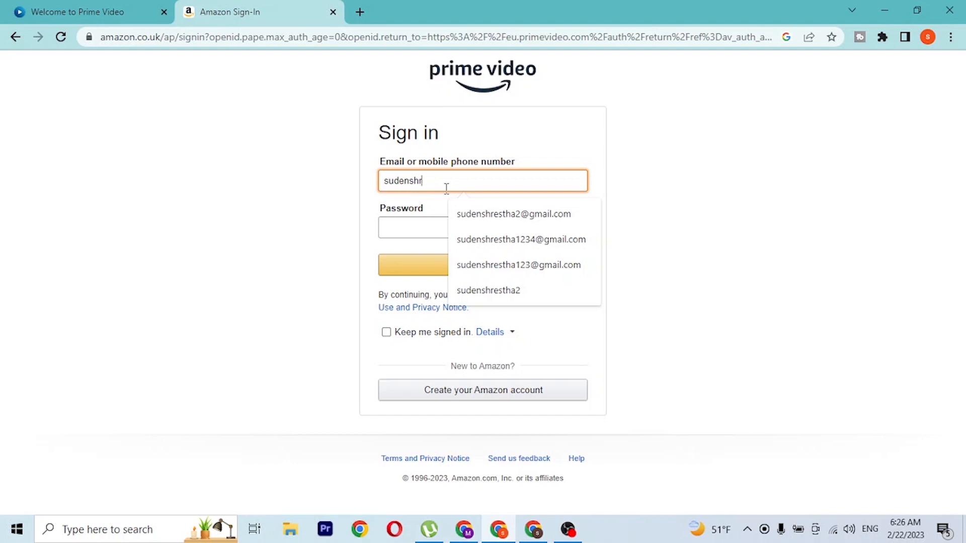
pyautogui.click(513, 214)
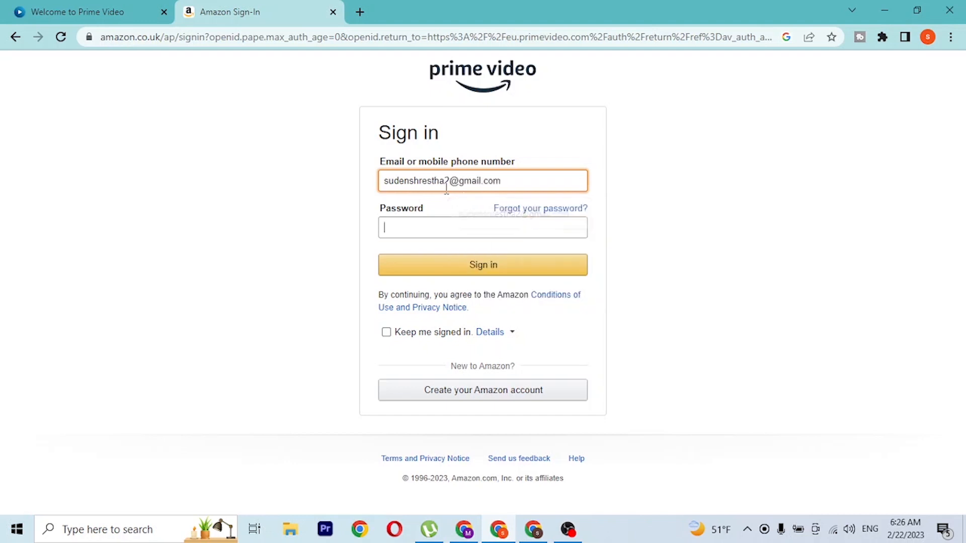
pyautogui.write('password')
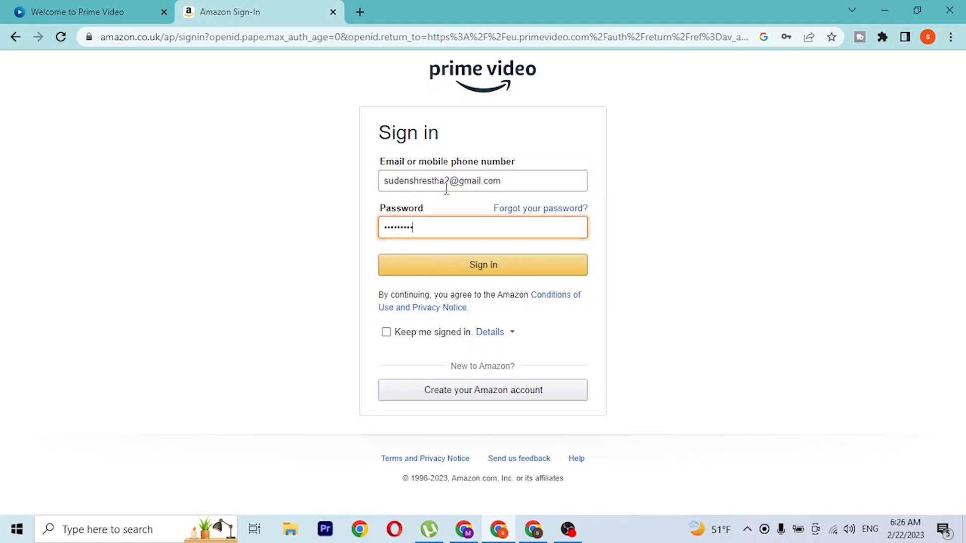
pyautogui.write('••••')
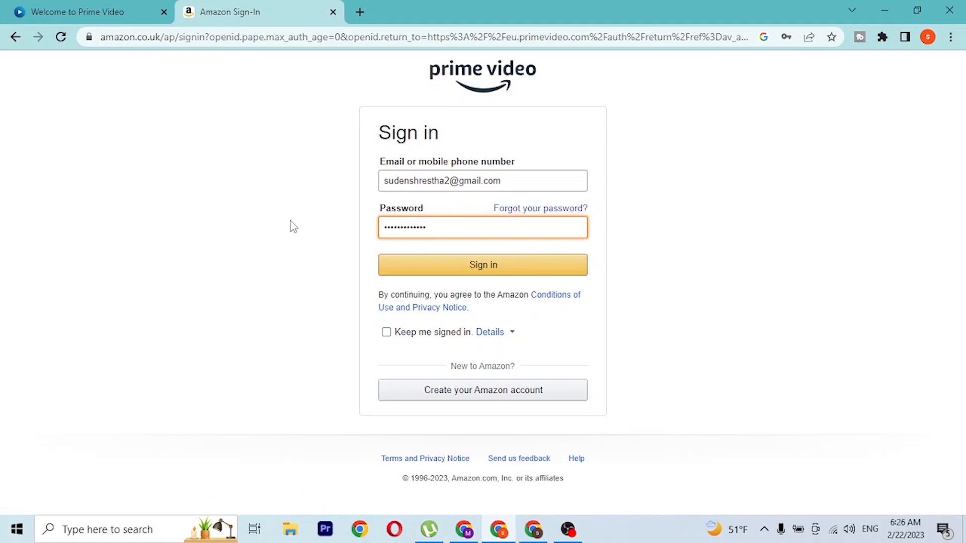
pyautogui.moveTo(491, 229)
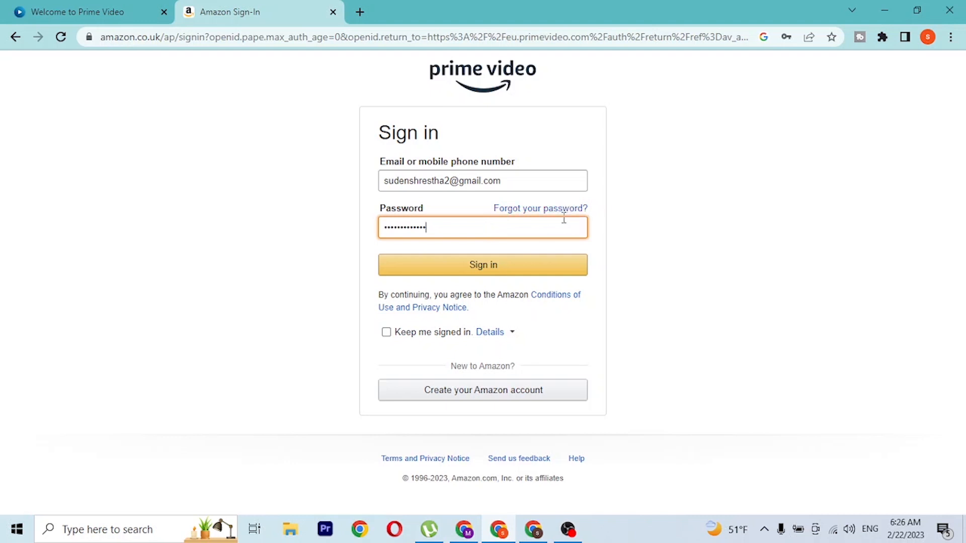
pyautogui.moveTo(589, 220)
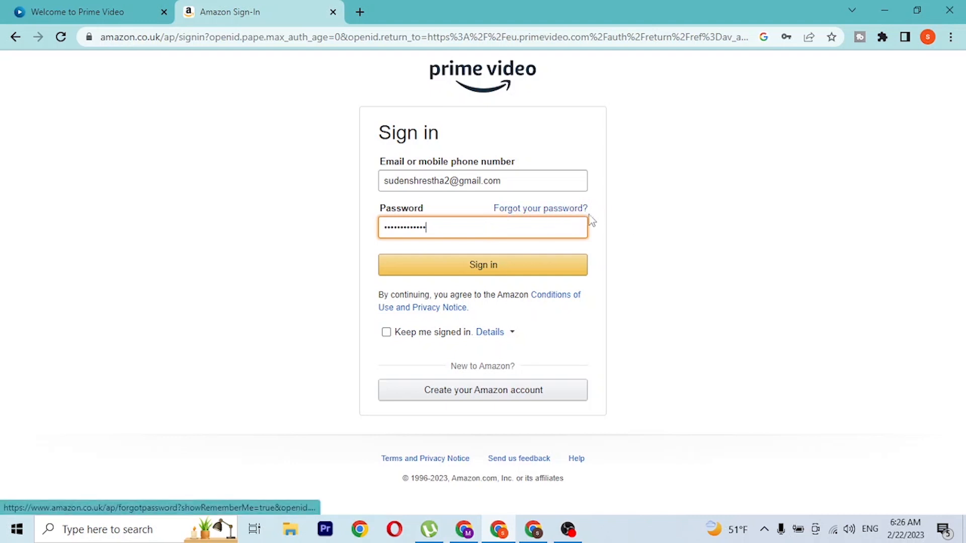
pyautogui.moveTo(540, 212)
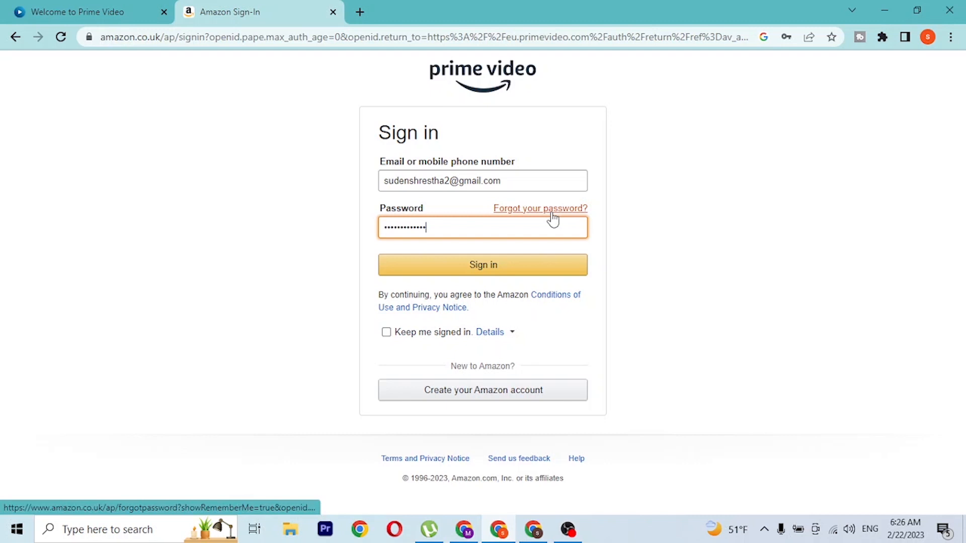
pyautogui.moveTo(501, 227)
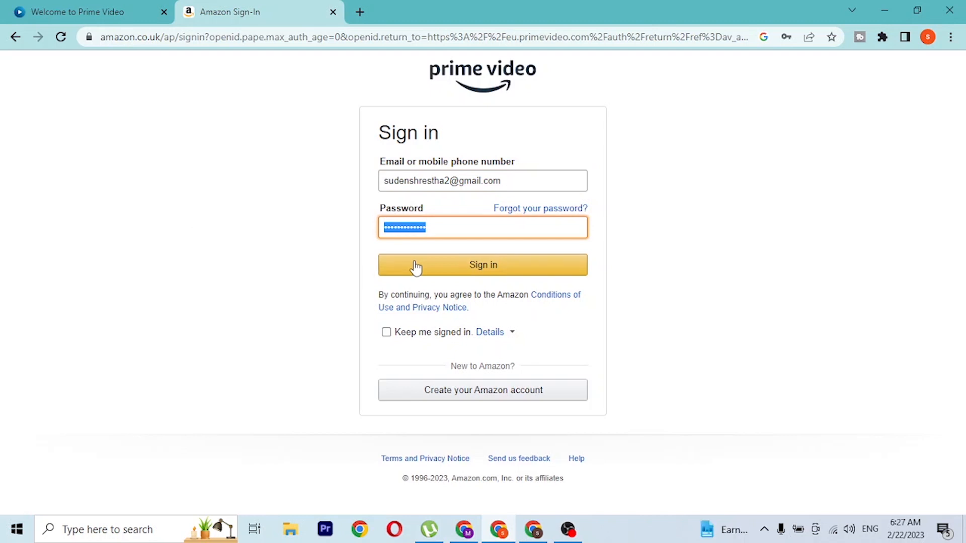
pyautogui.moveTo(755, 185)
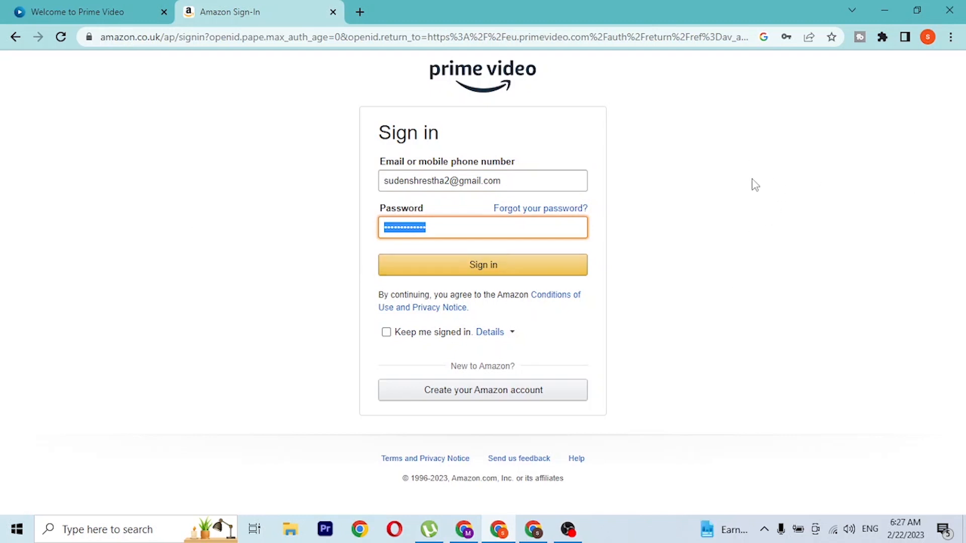
pyautogui.moveTo(145, 357)
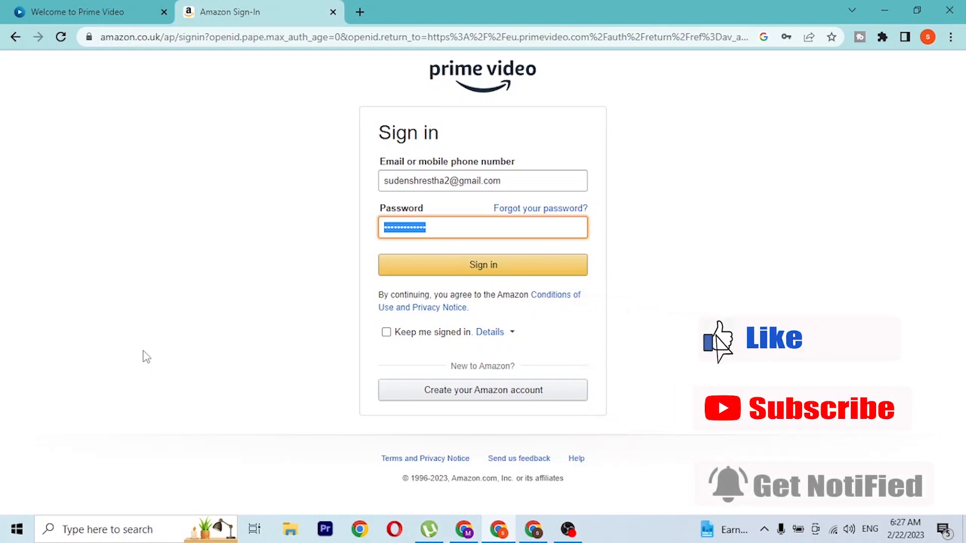
pyautogui.moveTo(294, 192)
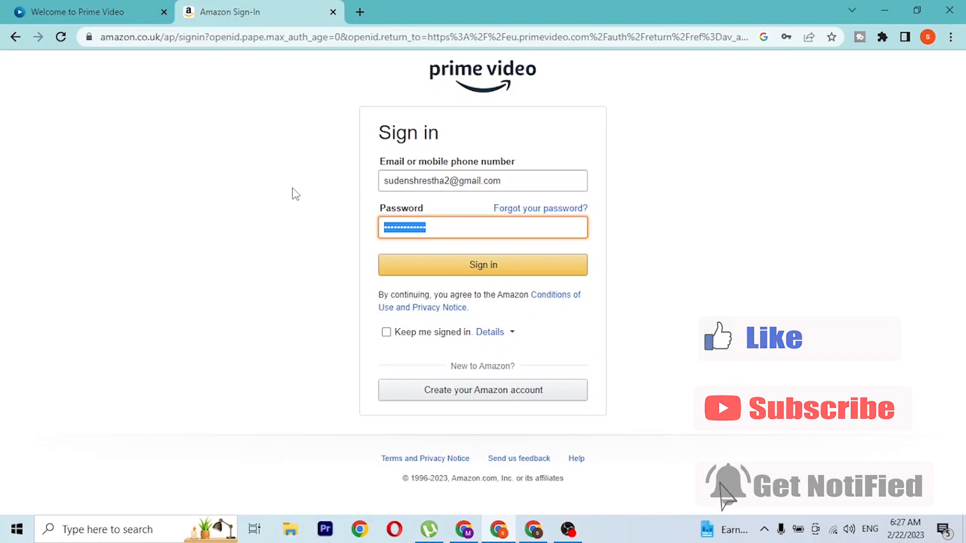